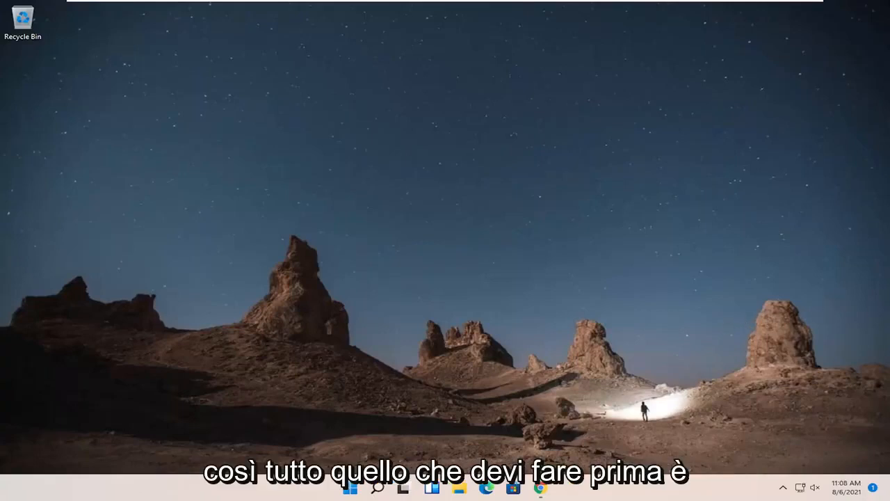
Step: Launch a new Google Chrome window from the taskbar and maximize it
right_click(541, 487)
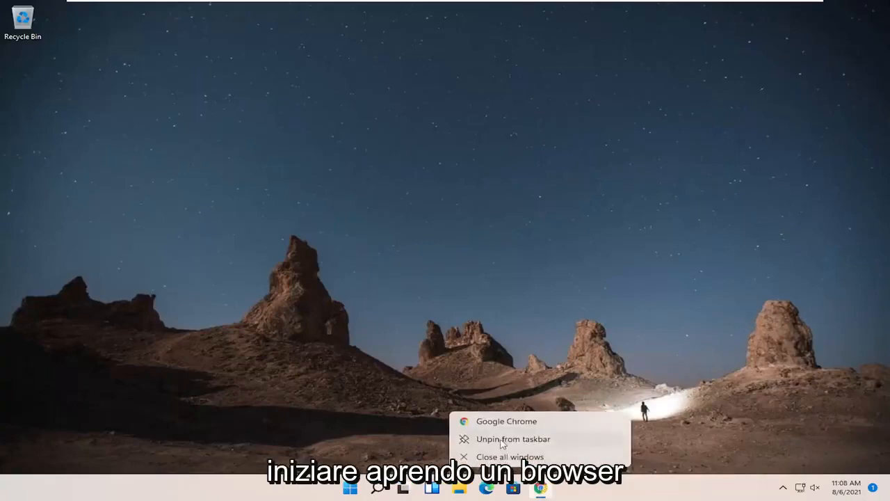
left_click(506, 420)
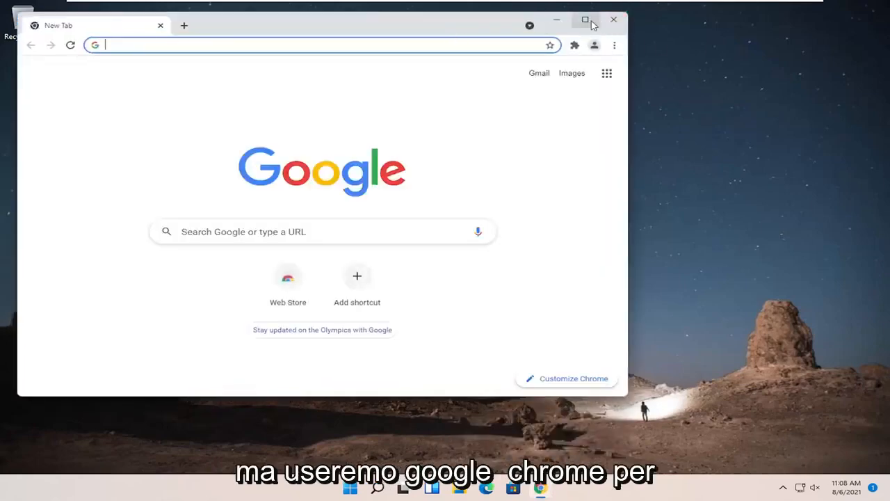
left_click(585, 20)
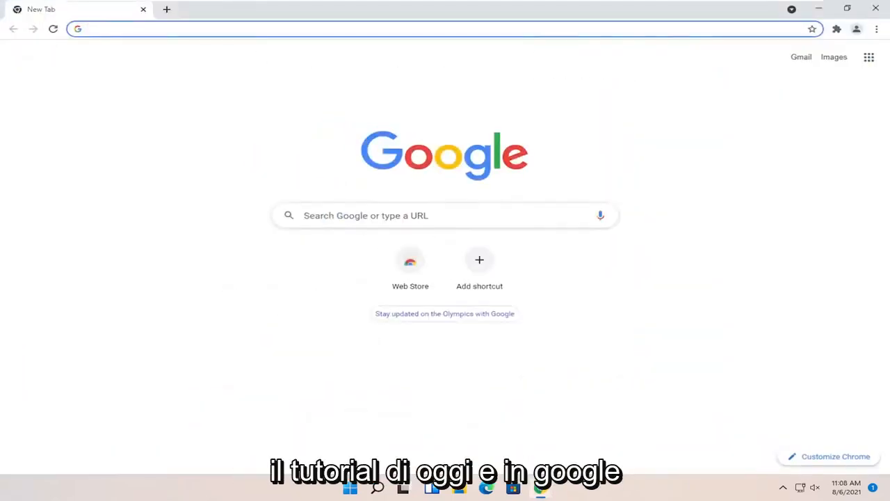
Step: Search Google for 'msvcp140' from the address bar
type("m")
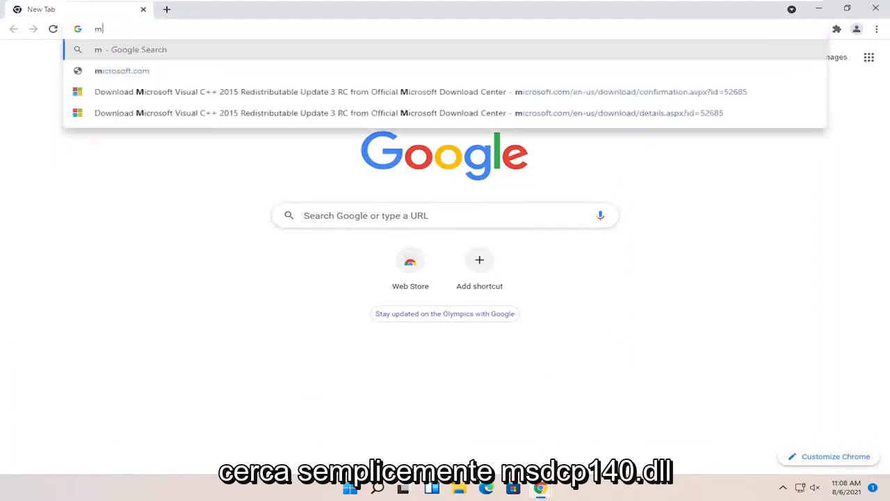
type("svcp140.dll&oq=msvcp140.dll&aqs=chrome..69i57.6207j0j7&sourceid=chrome&ie=UTF-8")
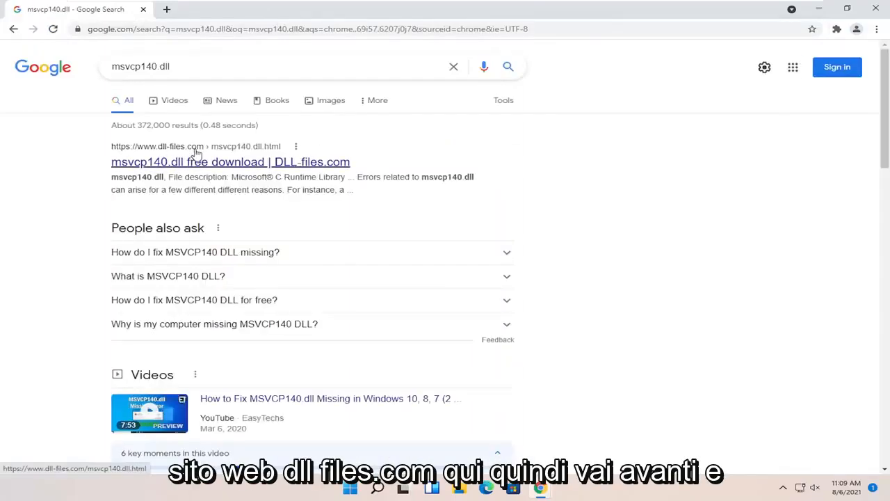
Step: On the DLL-files.com msvcp140.dll page, download the 64-bit version 14.26.28804.1 as msvcp140.zip
left_click(231, 161)
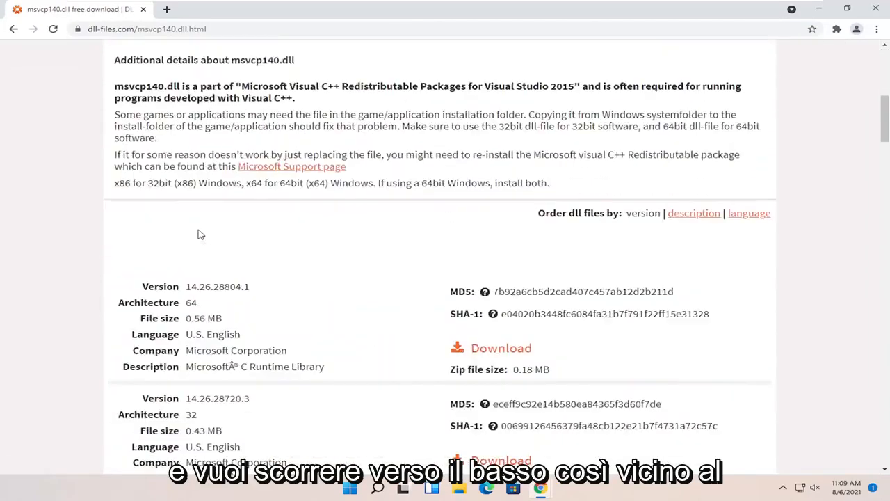
scroll("down", 3)
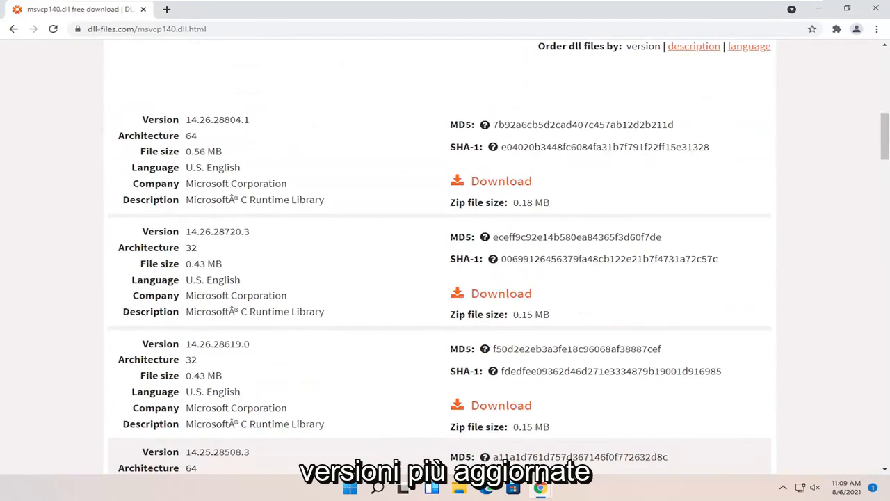
scroll("down", 3)
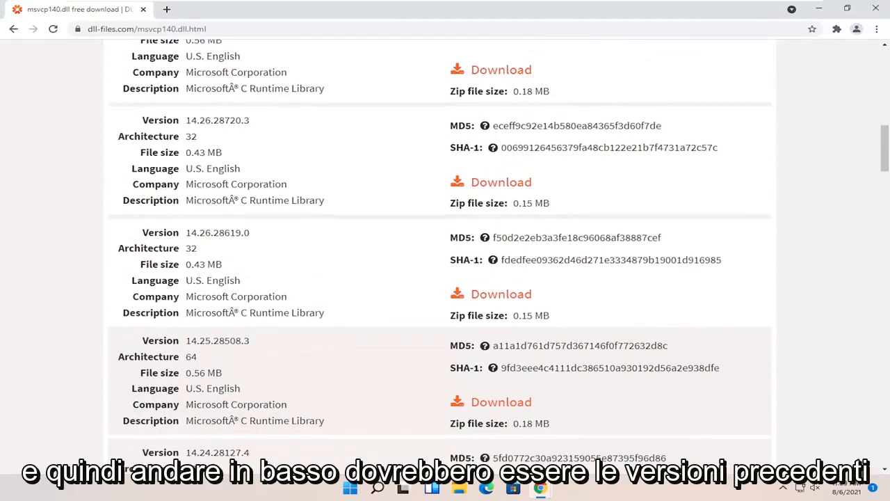
scroll("up", 3)
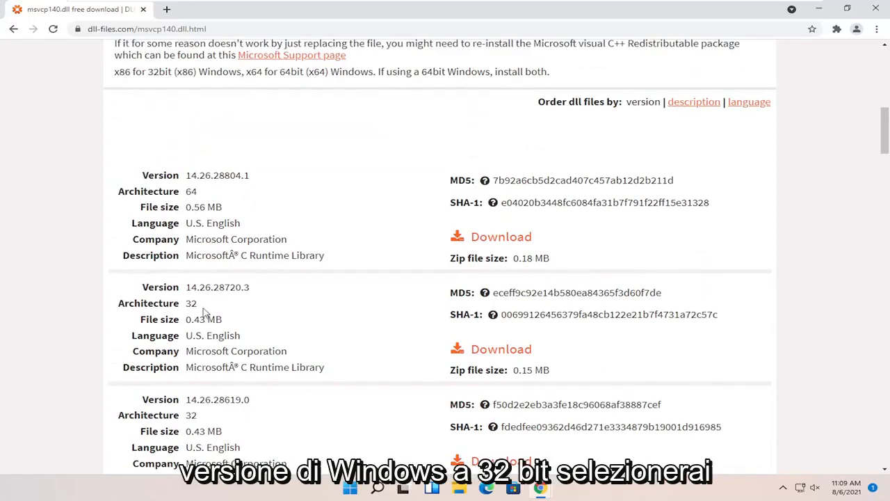
double_click(191, 303)
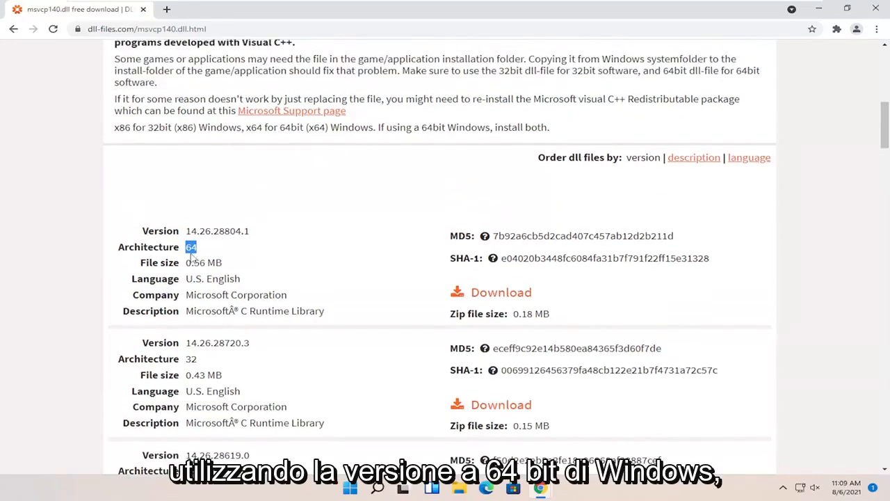
left_click(192, 248)
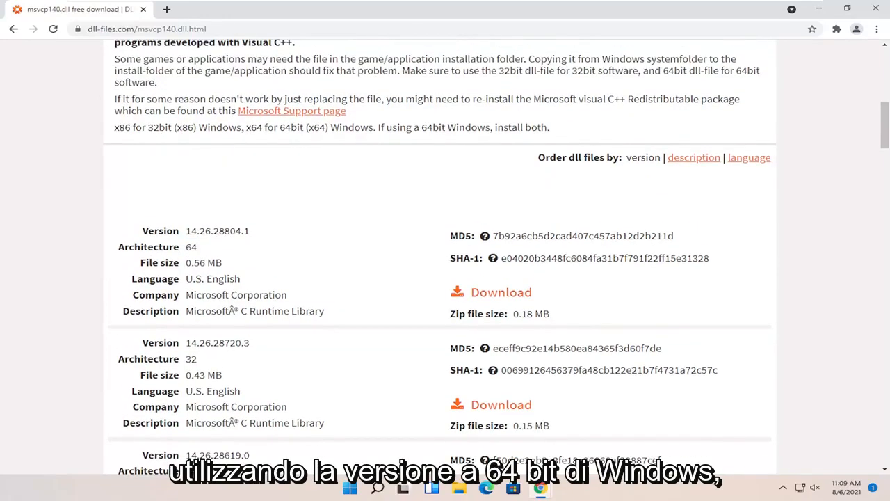
left_click(501, 292)
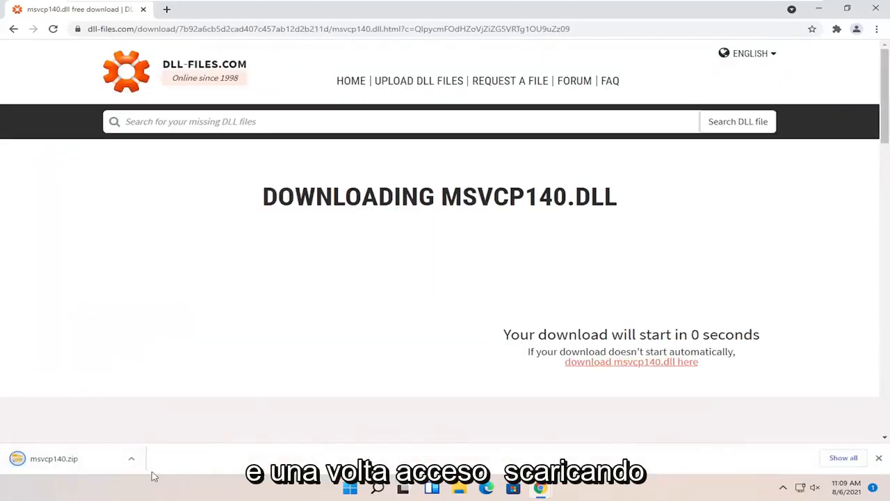
Step: Open the downloaded msvcp140.zip and copy msvcp140.dll onto the desktop
left_click(131, 459)
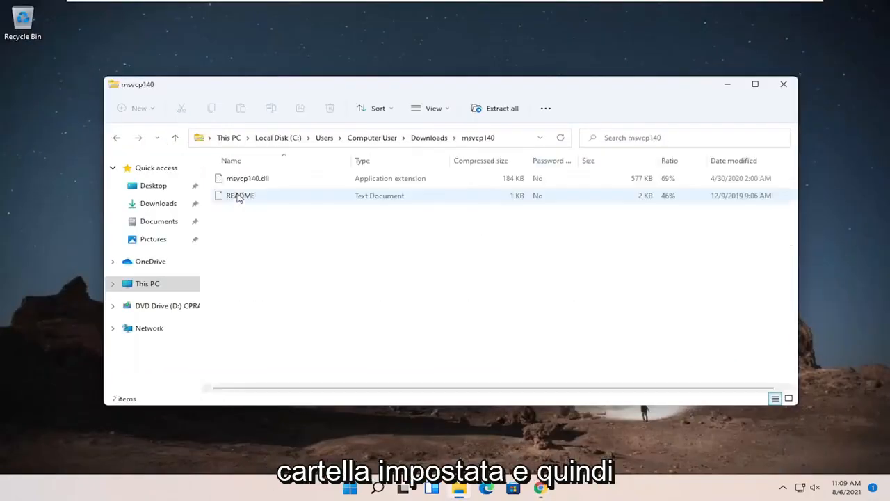
left_click_drag(248, 178, 194, 146)
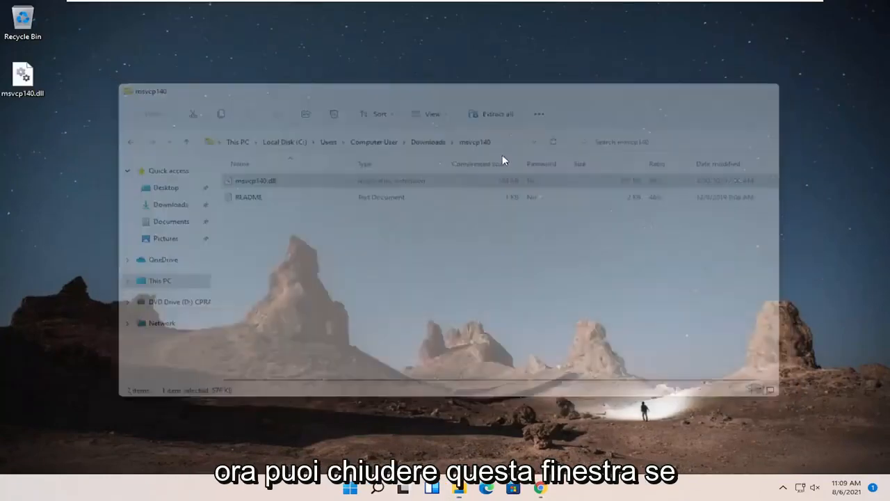
Step: Navigate File Explorer through This PC and Local Disk (C:) into the Windows folder
left_click(771, 92)
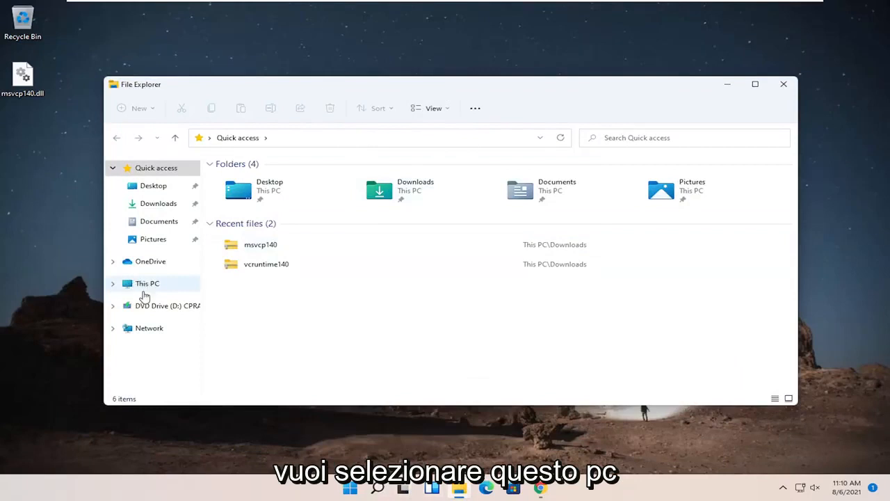
left_click(148, 283)
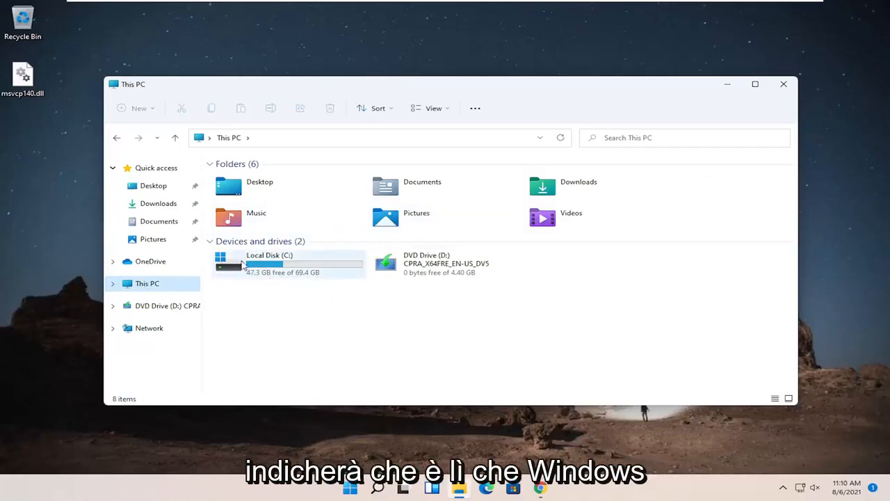
double_click(270, 263)
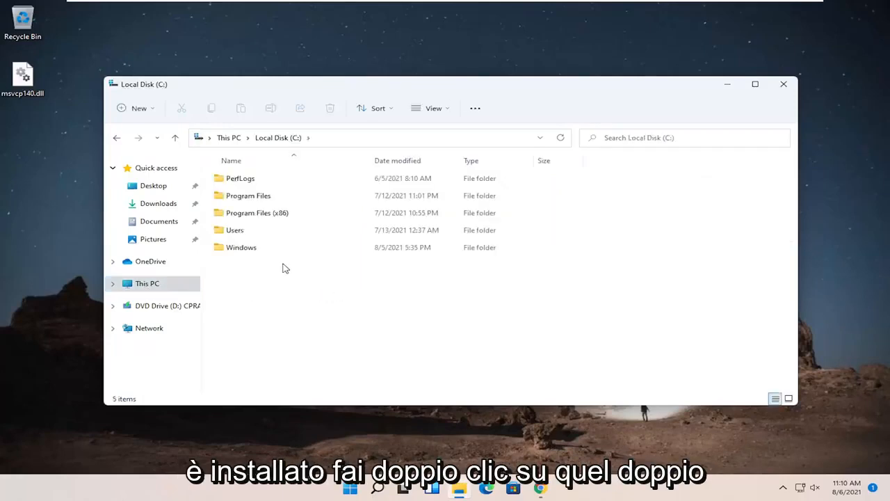
double_click(242, 247)
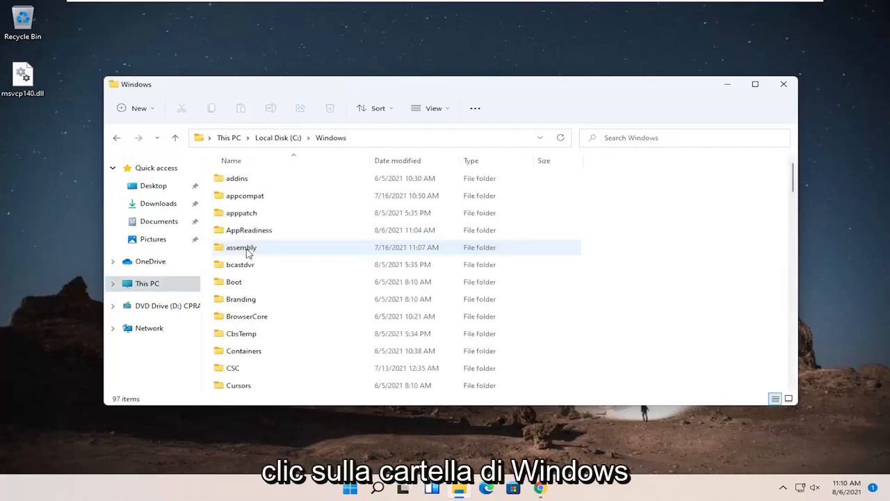
Step: Select the System32 folder and keep the Details view layout
scroll("down", 3)
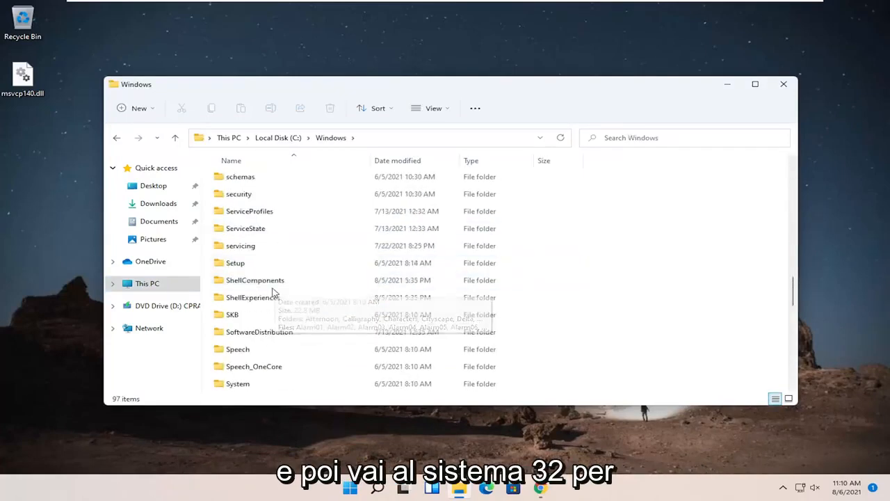
scroll("down", 3)
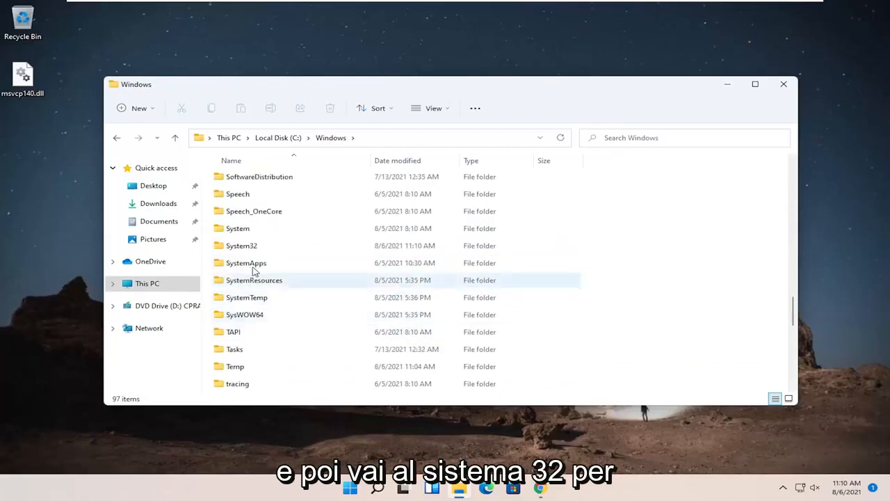
left_click(242, 296)
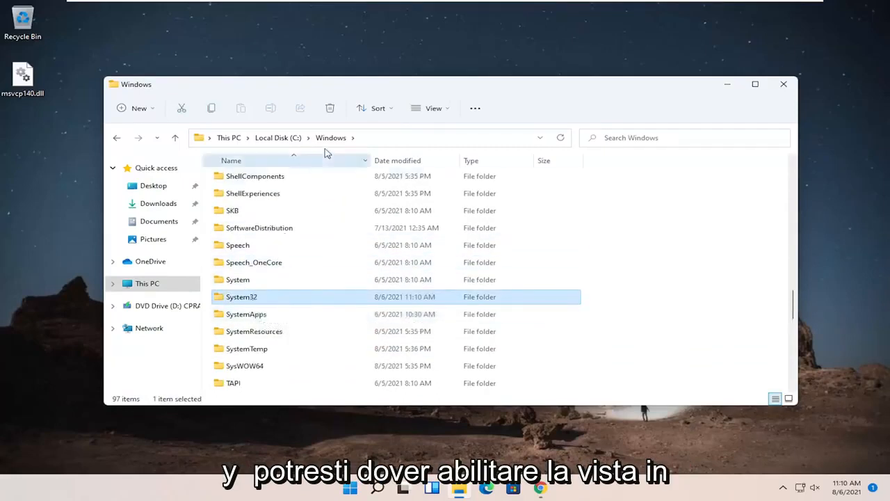
left_click(434, 109)
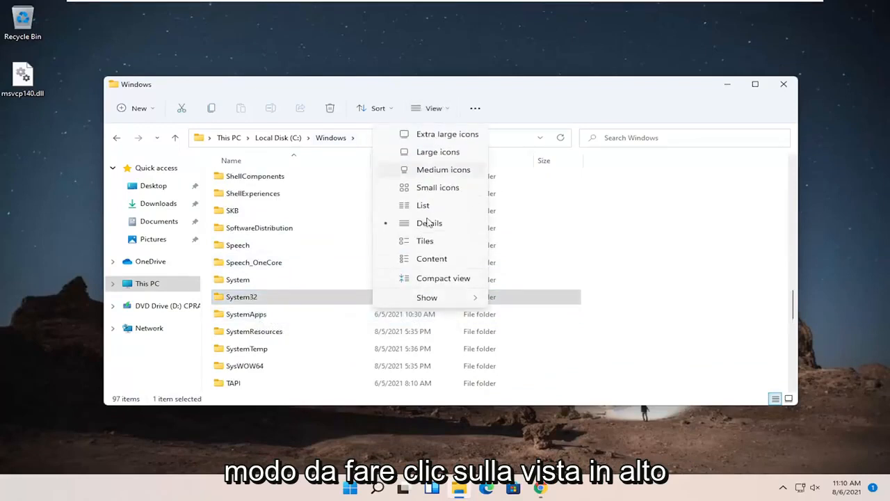
left_click(426, 297)
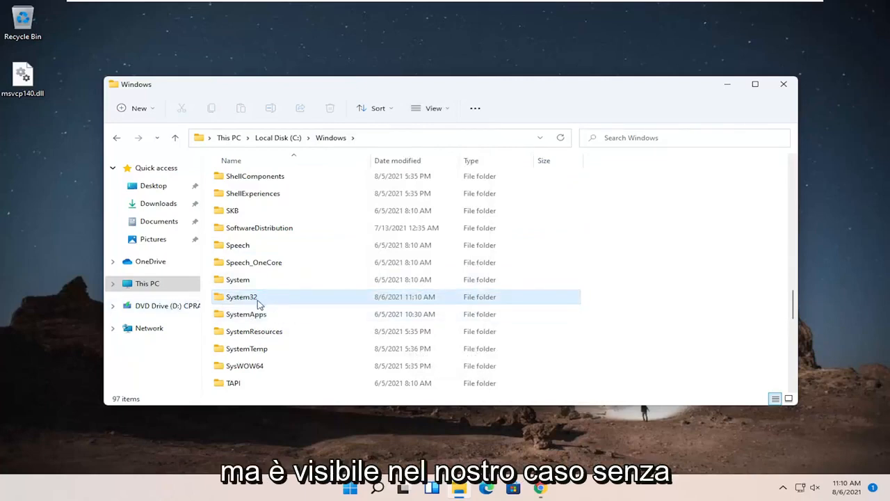
mouse_move(242, 296)
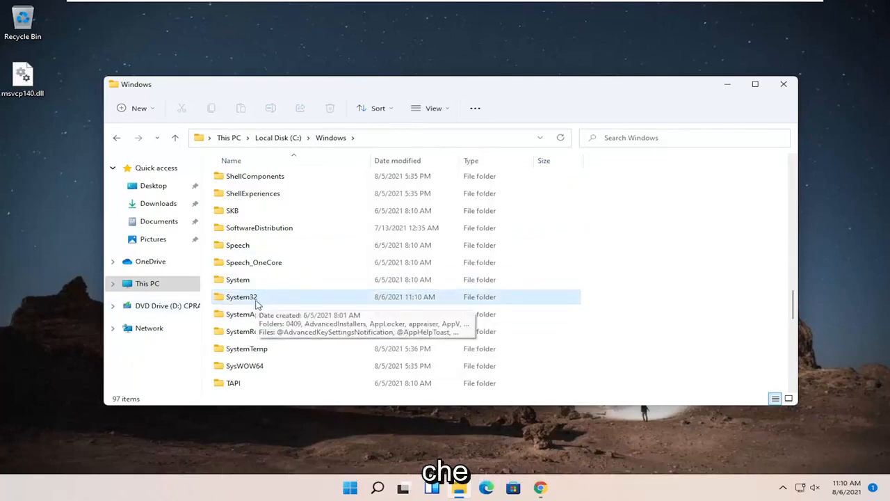
Step: Drag msvcp140.dll from the desktop into the opened System32 folder
double_click(242, 297)
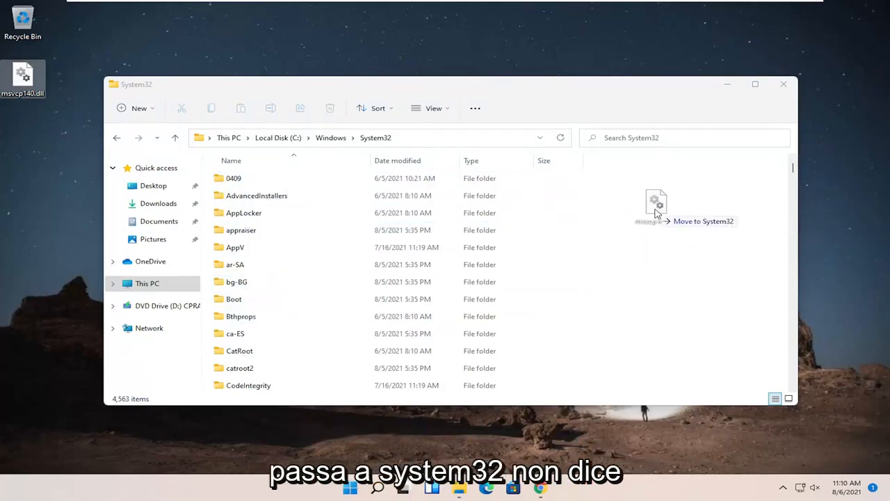
left_click_drag(657, 211, 414, 229)
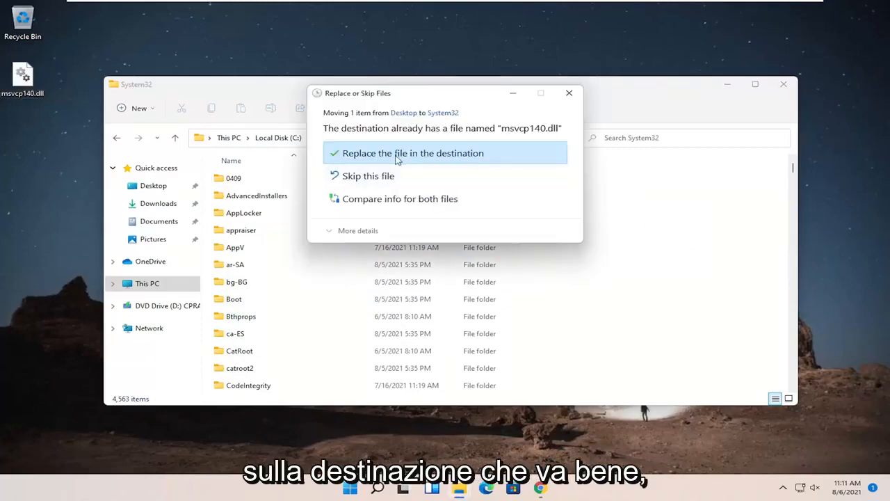
Step: Replace the existing msvcp140.dll in System32 and close File Explorer
left_click(412, 153)
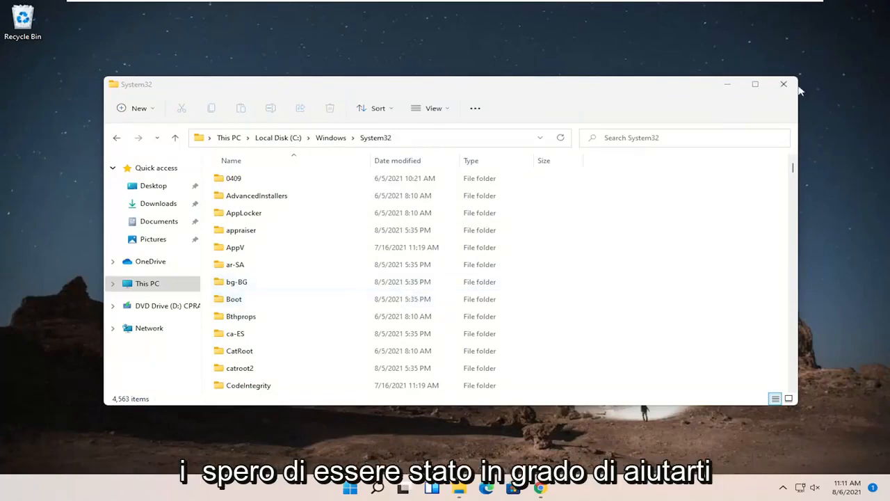
left_click(785, 83)
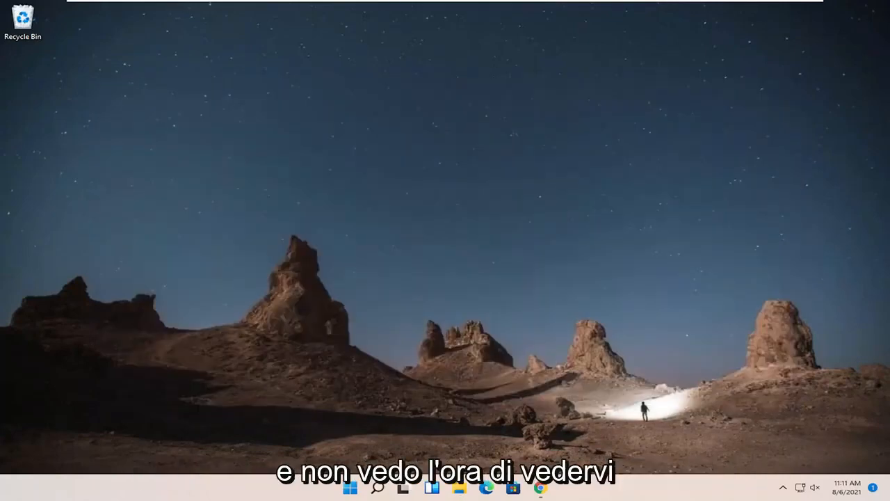